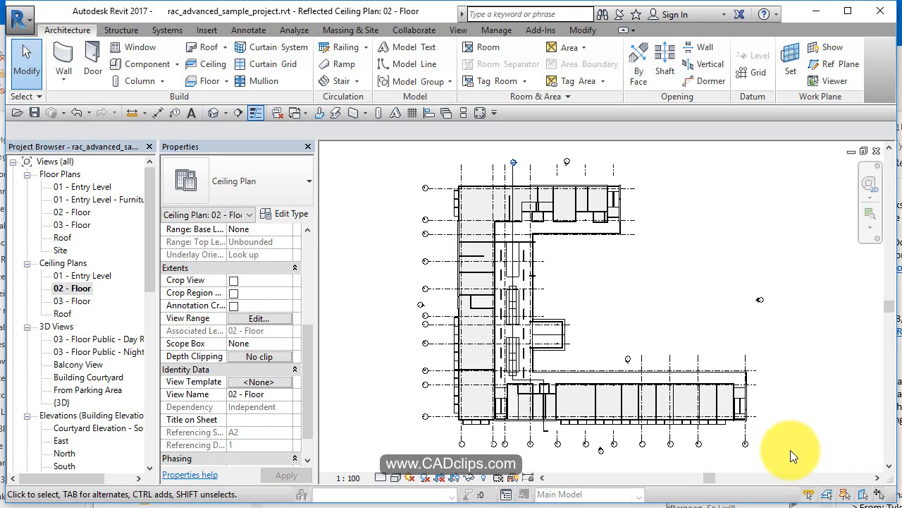
mouse_move(626, 286)
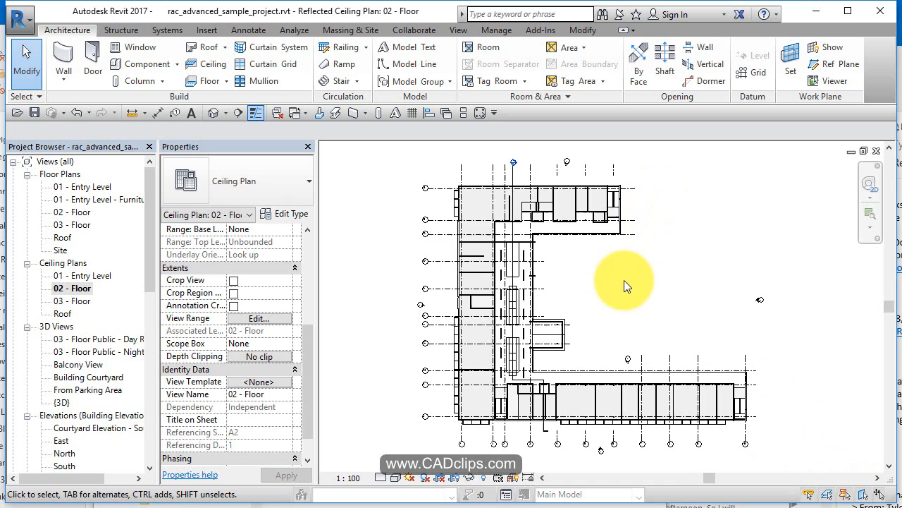
mouse_move(643, 246)
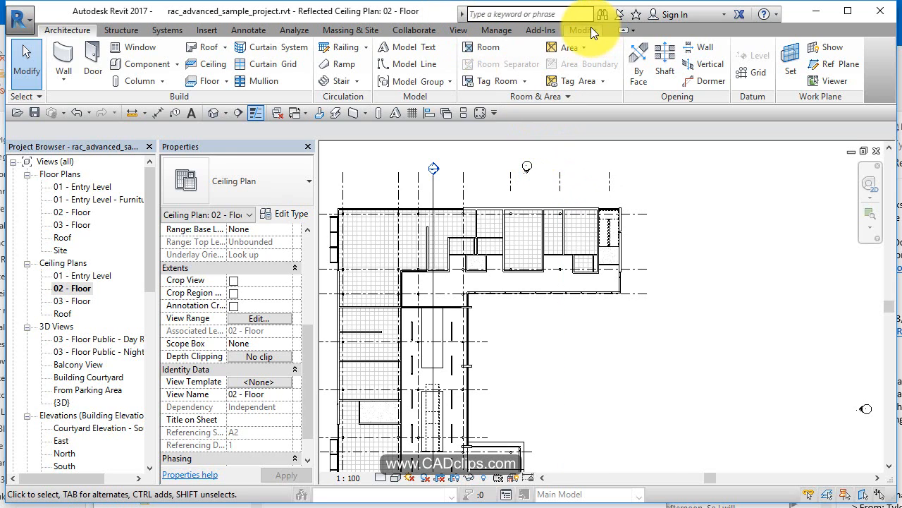
Use Linework to override wall edges as <Hidden>, then switch the style to <Invisible lines>.
left_click(584, 30)
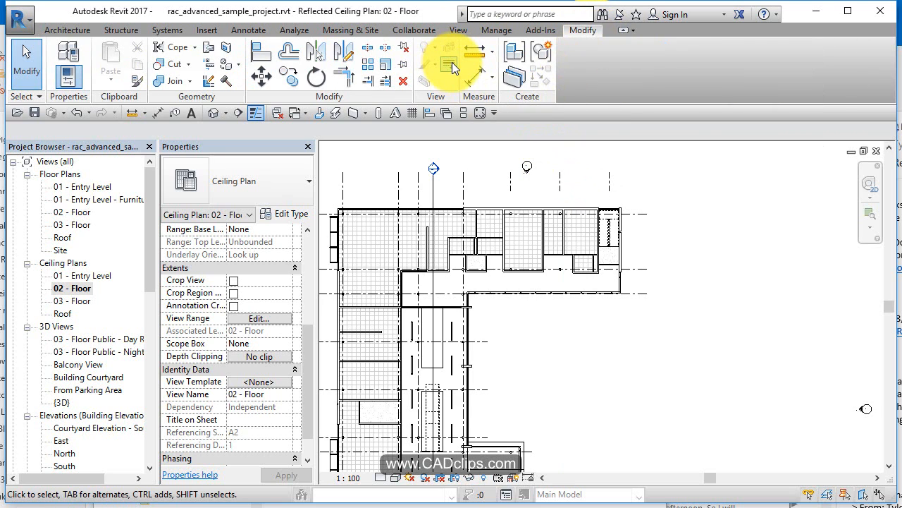
left_click(447, 67)
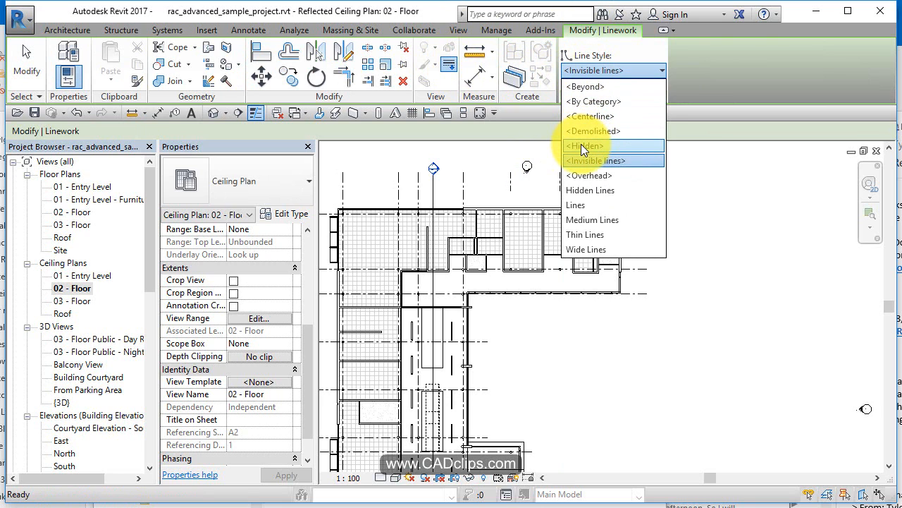
left_click(585, 146)
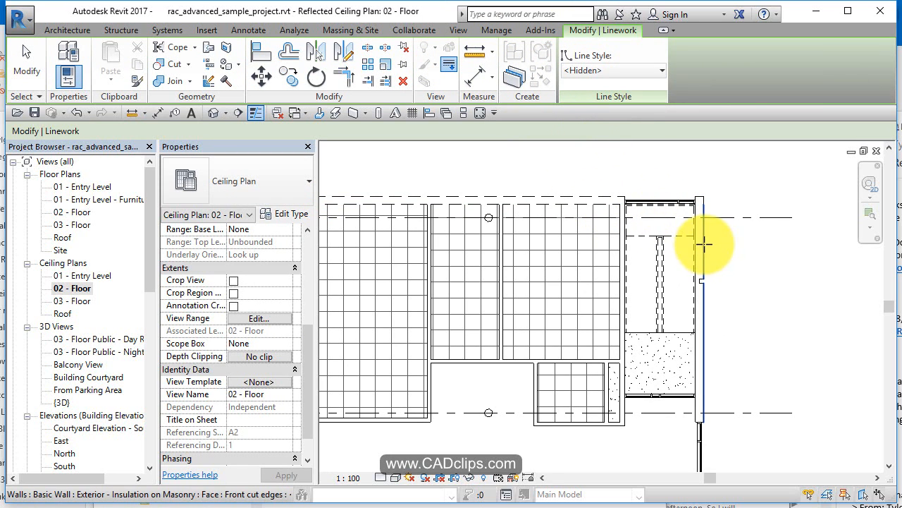
mouse_move(705, 435)
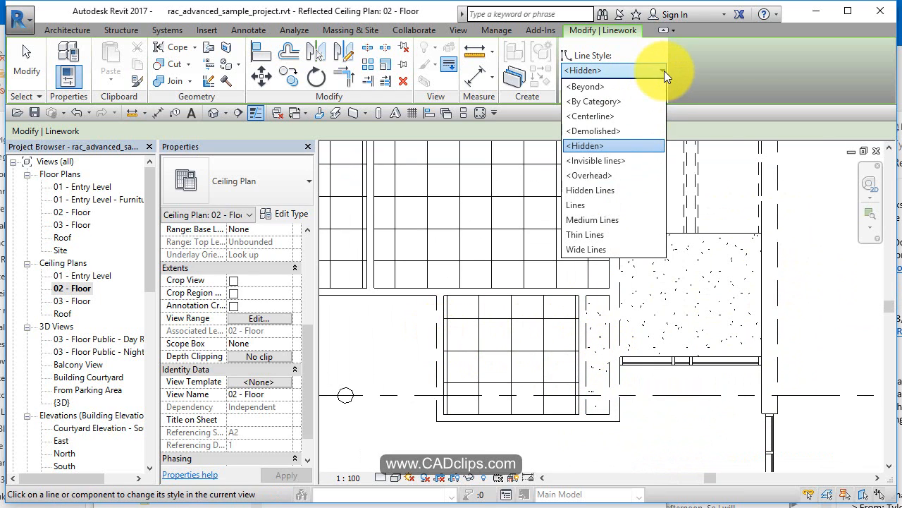
mouse_move(602, 161)
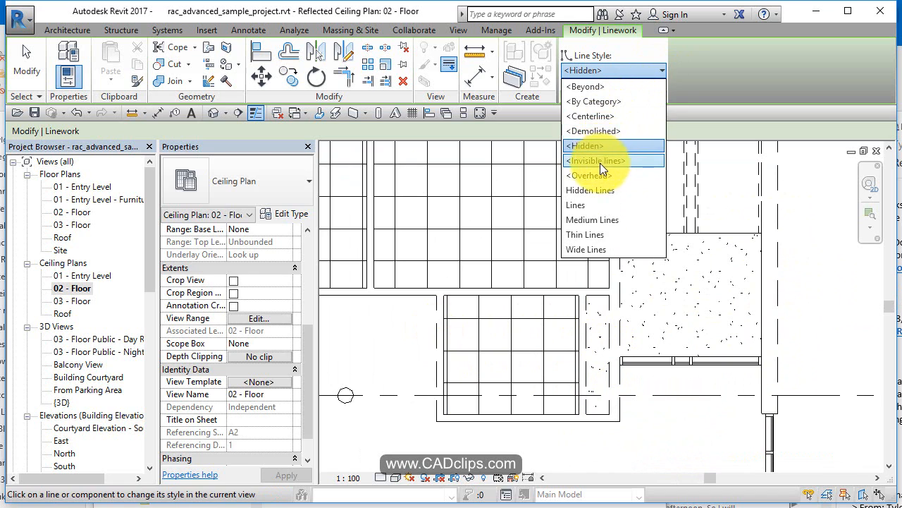
left_click(595, 160)
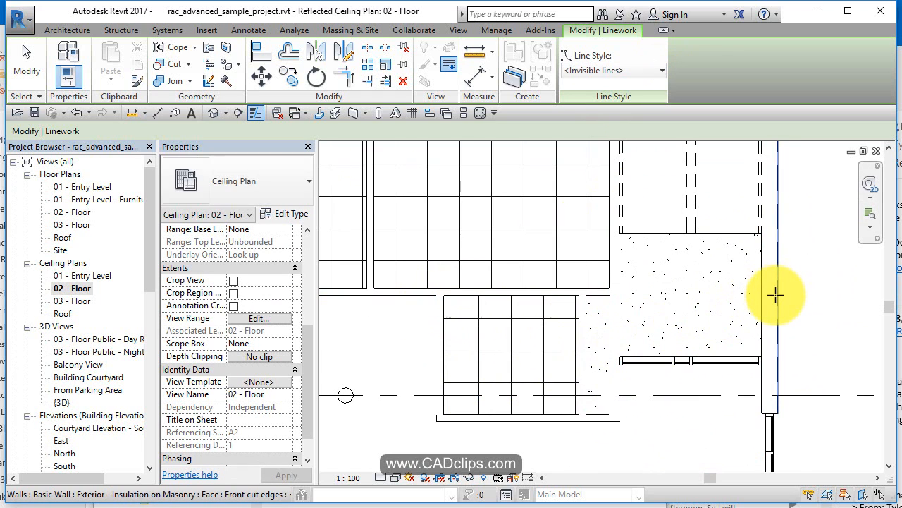
mouse_move(587, 230)
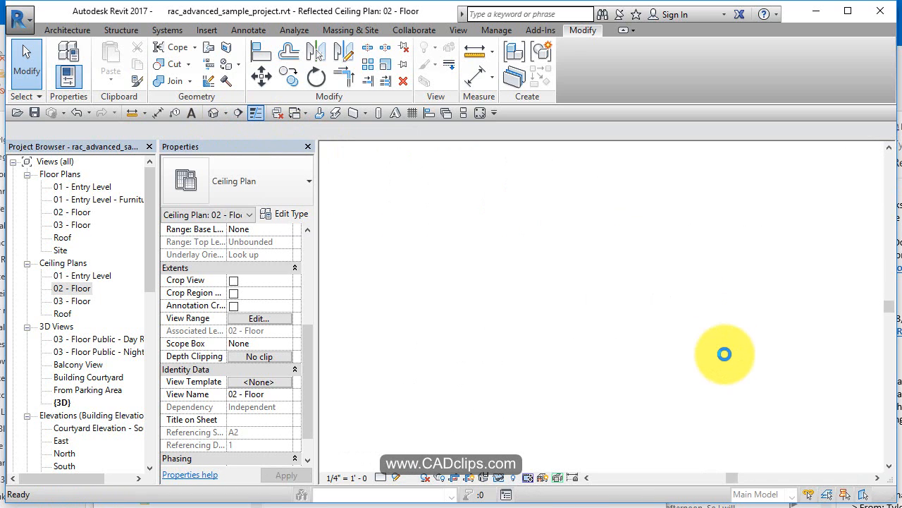
Switch to the {3D} view and bring up Object Styles from the Manage commands.
double_click(62, 402)
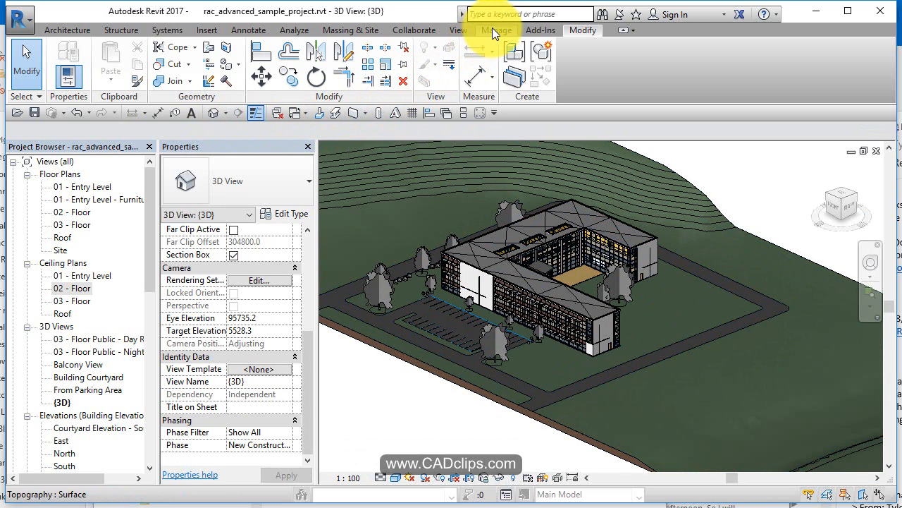
left_click(496, 30)
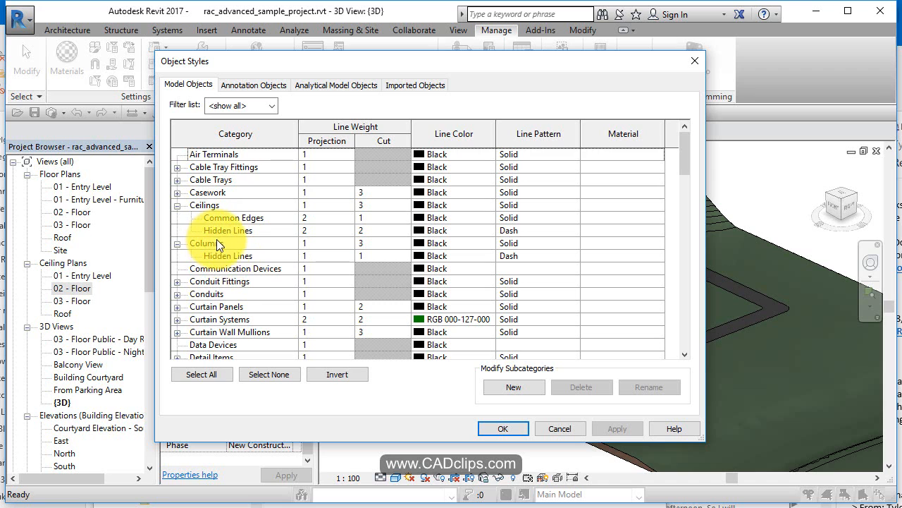
Inspect Hidden Lines subcategories of Conduits, Ducts, Floors, Furniture and Generic Models, then cancel unchanged.
left_click(177, 293)
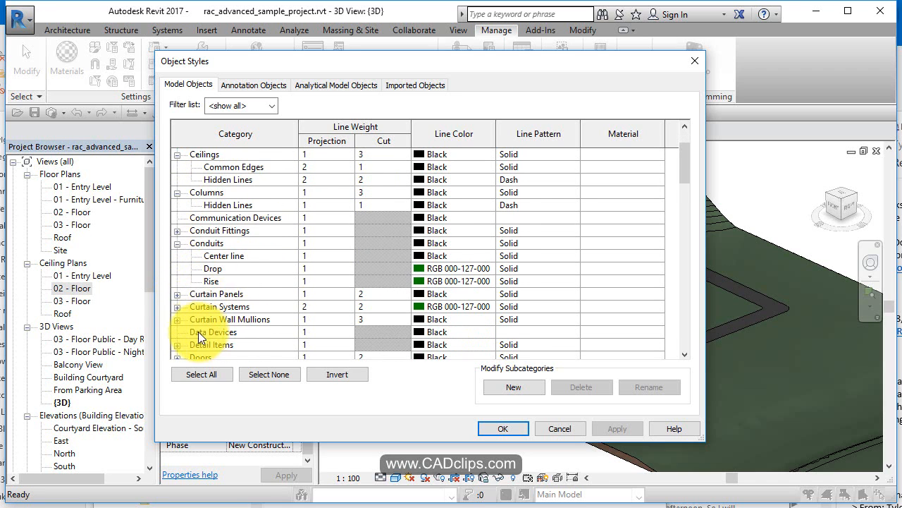
scroll("down", 3)
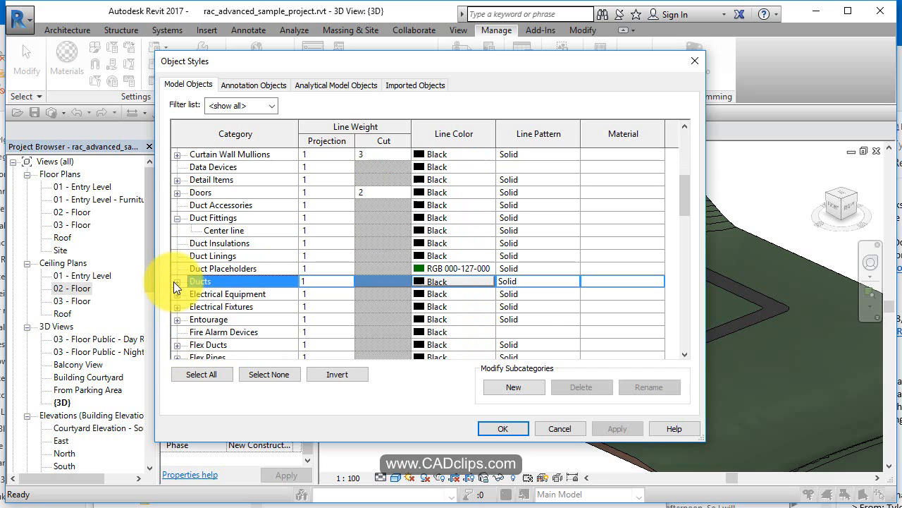
left_click(181, 280)
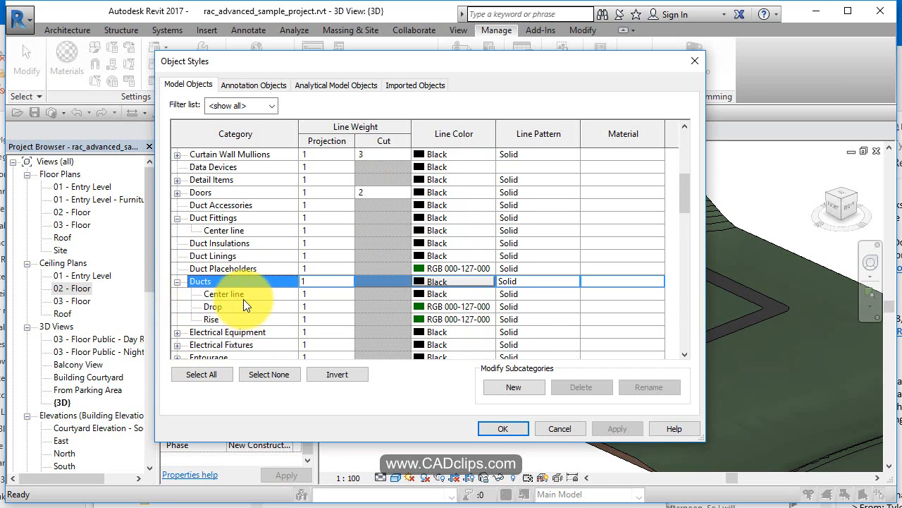
scroll("down", 3)
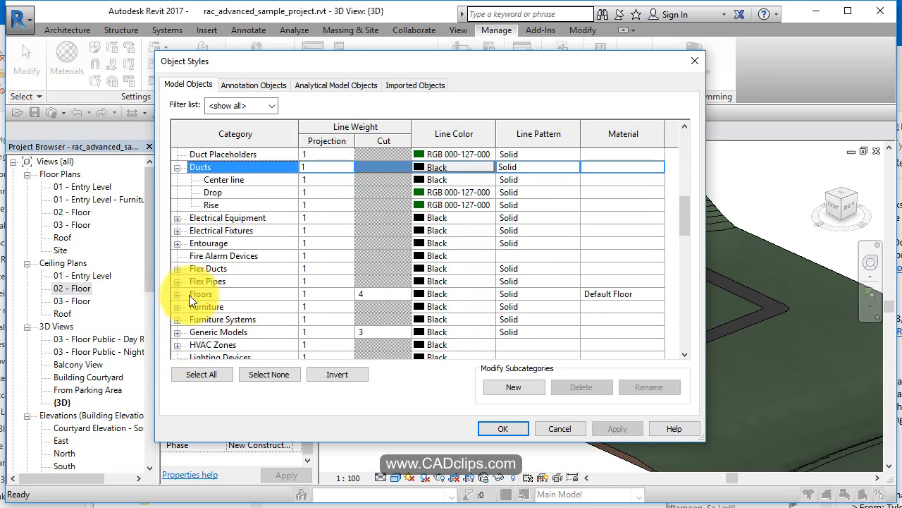
left_click(178, 293)
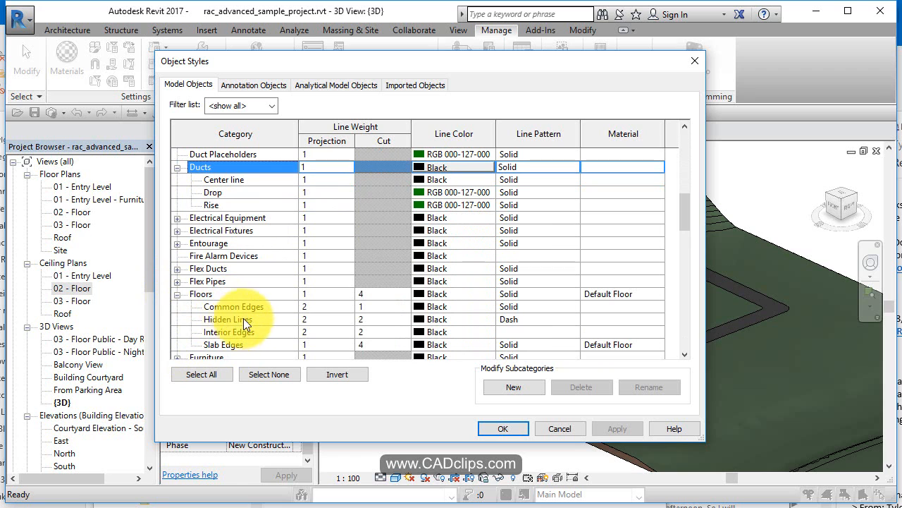
scroll("down", 3)
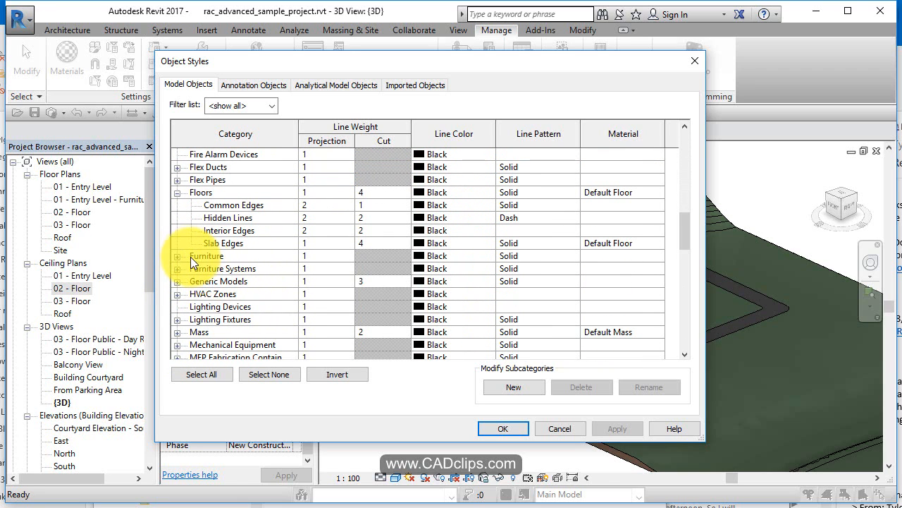
left_click(177, 256)
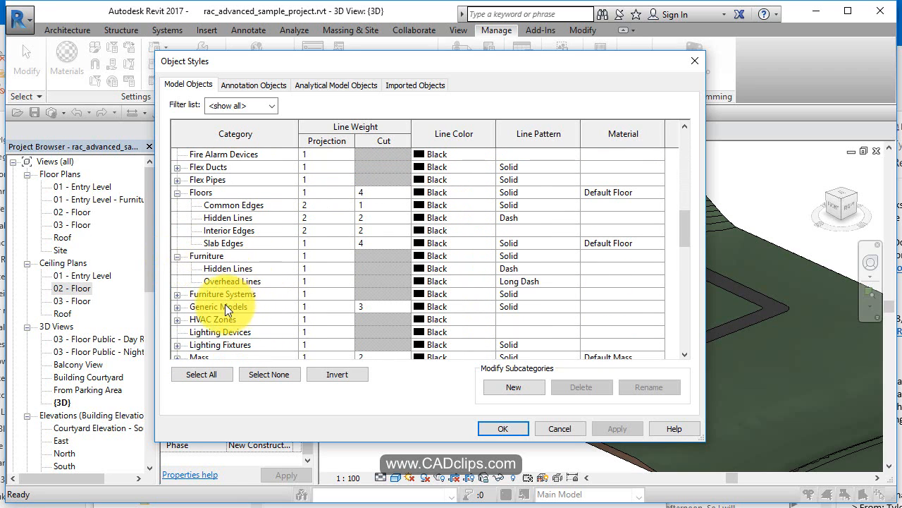
left_click(178, 306)
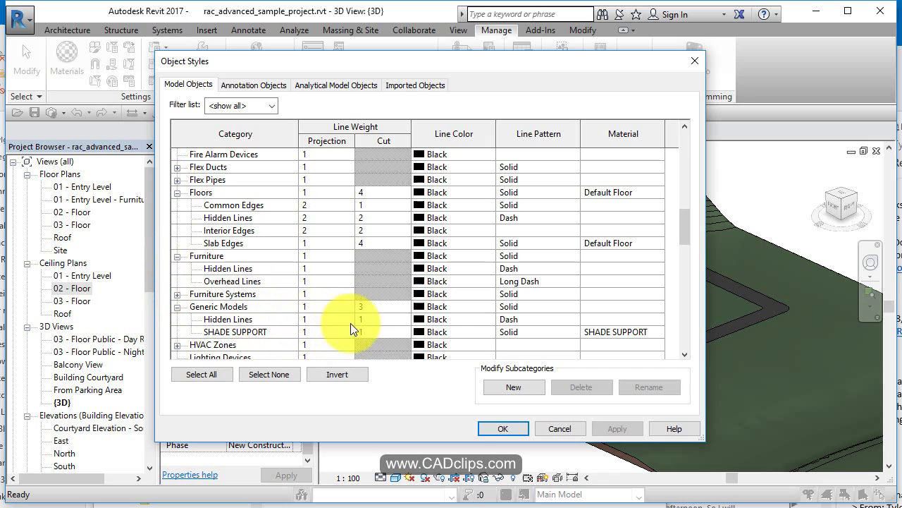
mouse_move(545, 326)
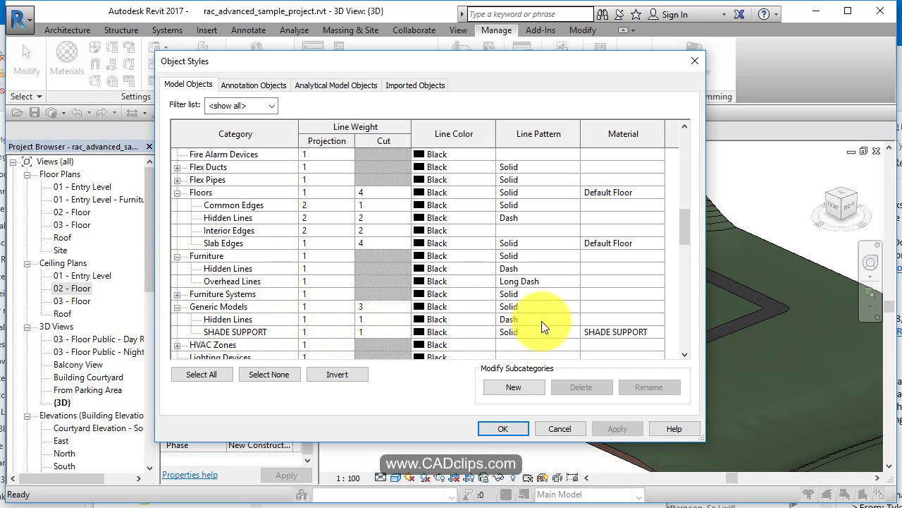
mouse_move(240, 196)
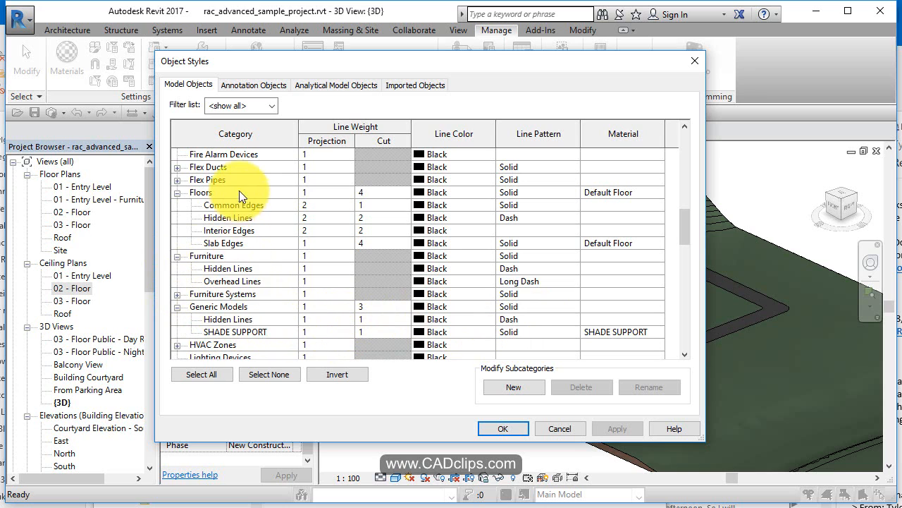
mouse_move(229, 319)
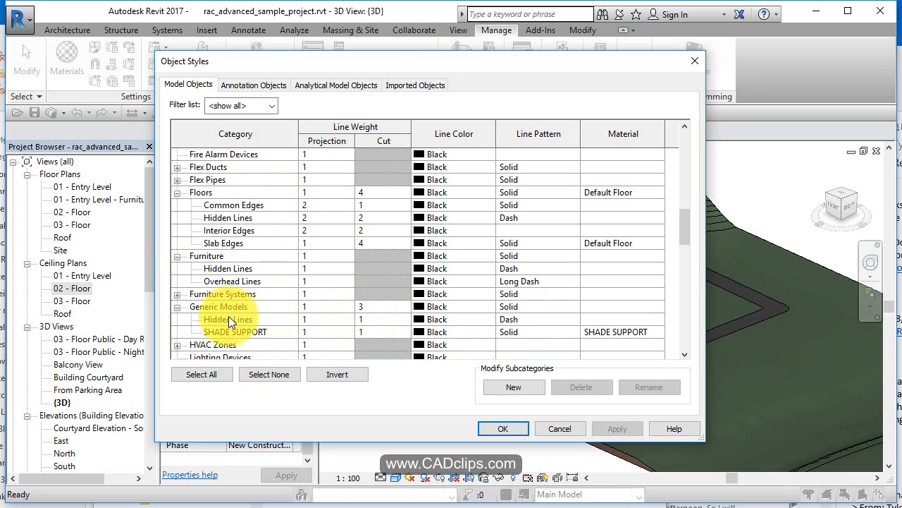
mouse_move(456, 325)
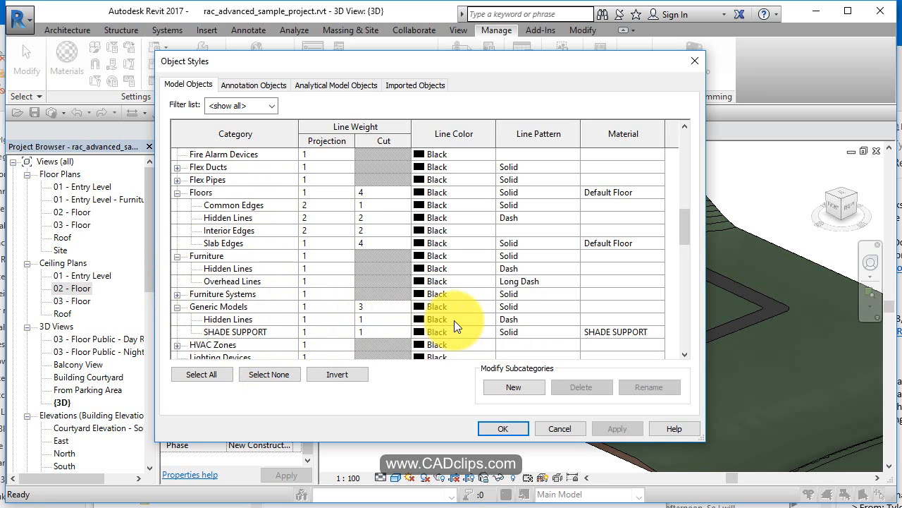
mouse_move(578, 436)
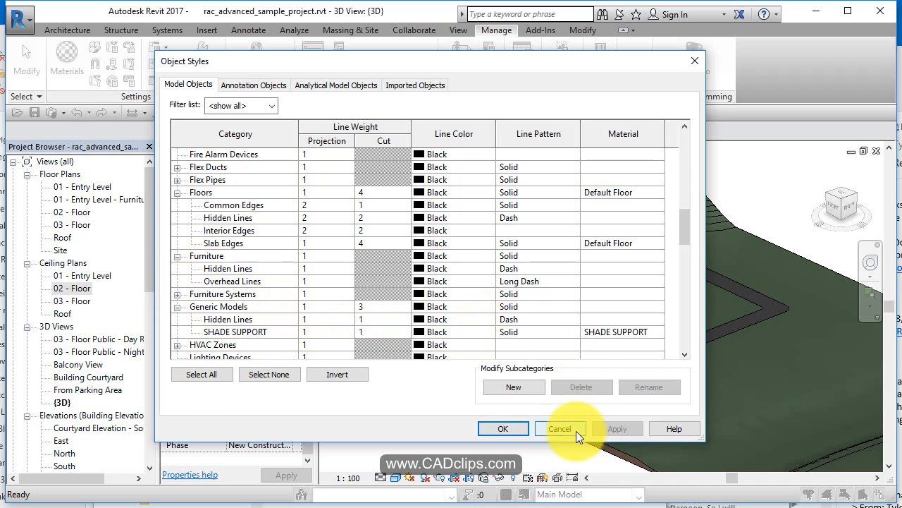
left_click(560, 428)
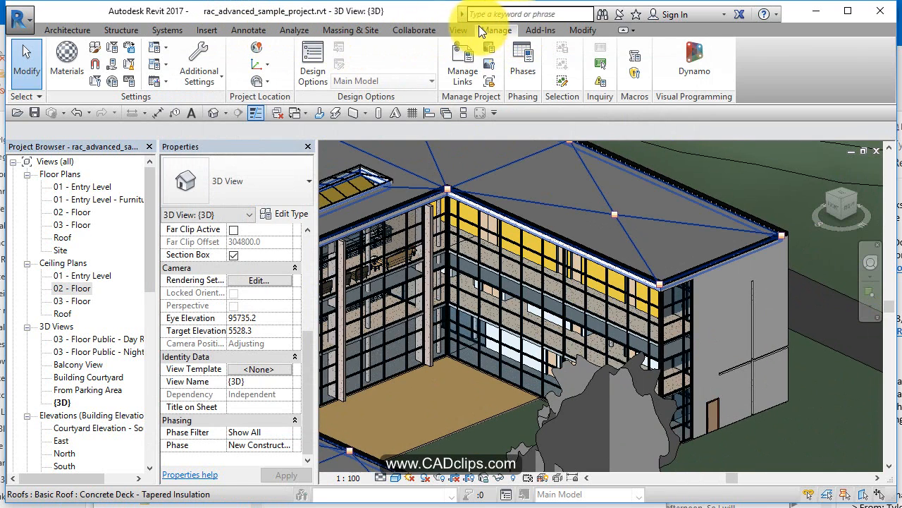
Start Show Hidden Lines from the View commands and pick the roof as the obscuring element.
left_click(458, 29)
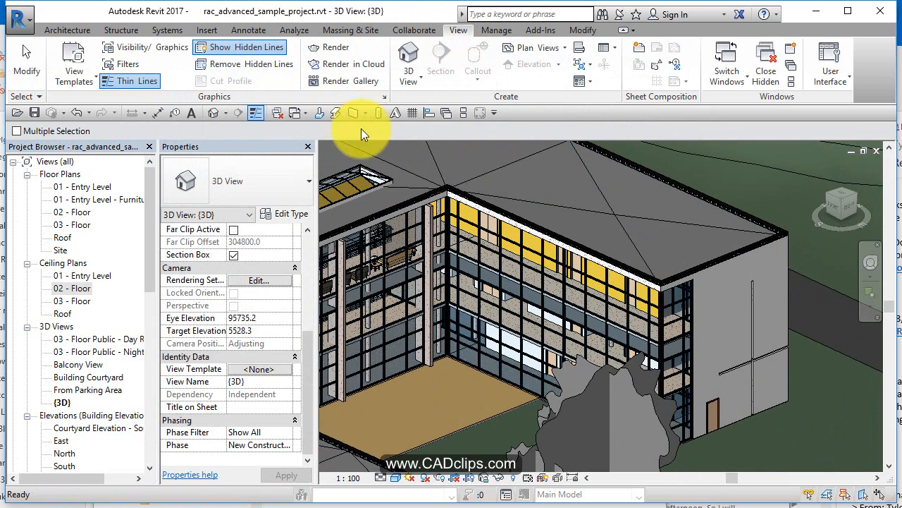
mouse_move(256, 113)
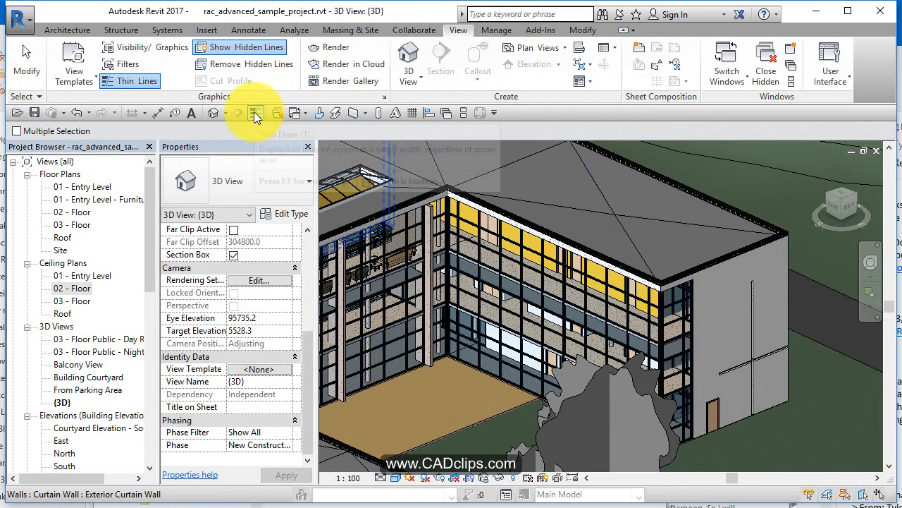
mouse_move(310, 113)
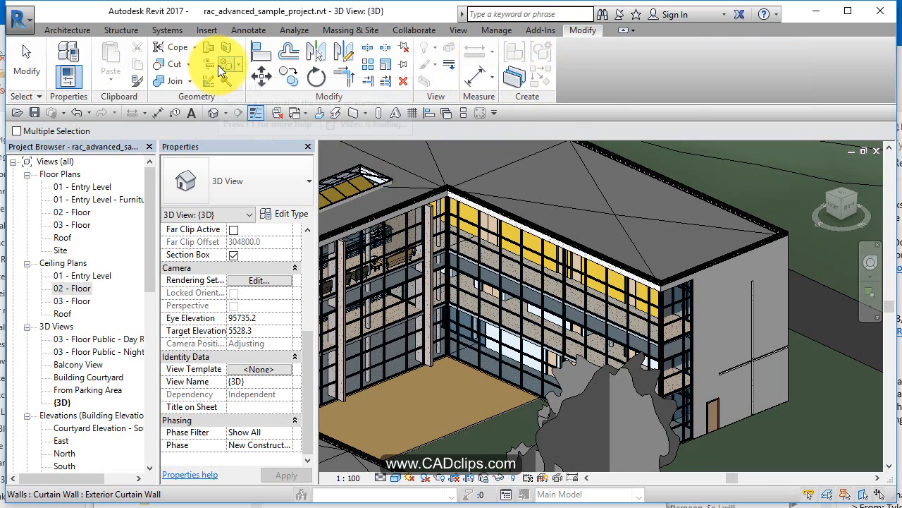
left_click(458, 29)
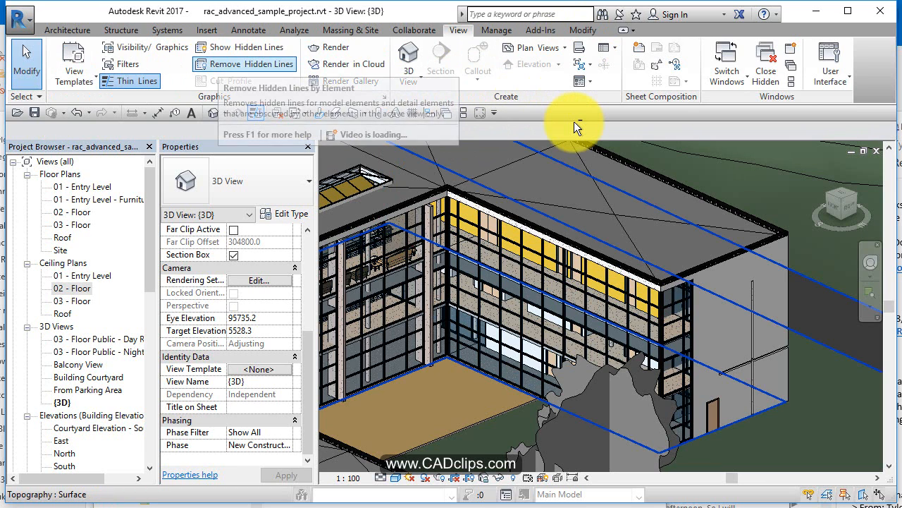
mouse_move(266, 47)
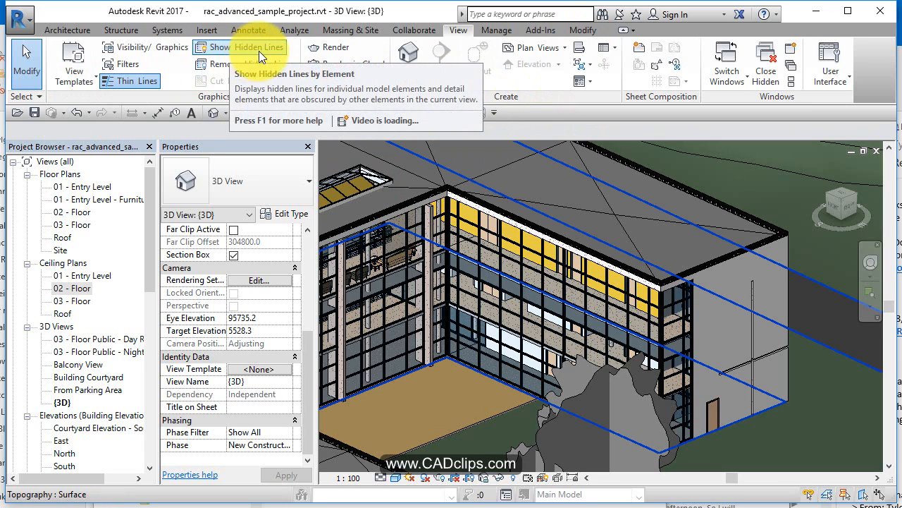
mouse_move(281, 112)
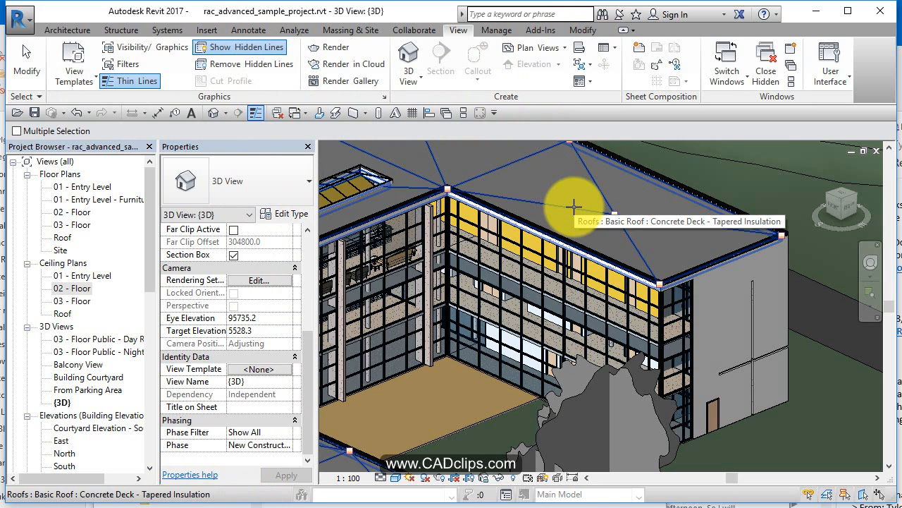
left_click(587, 215)
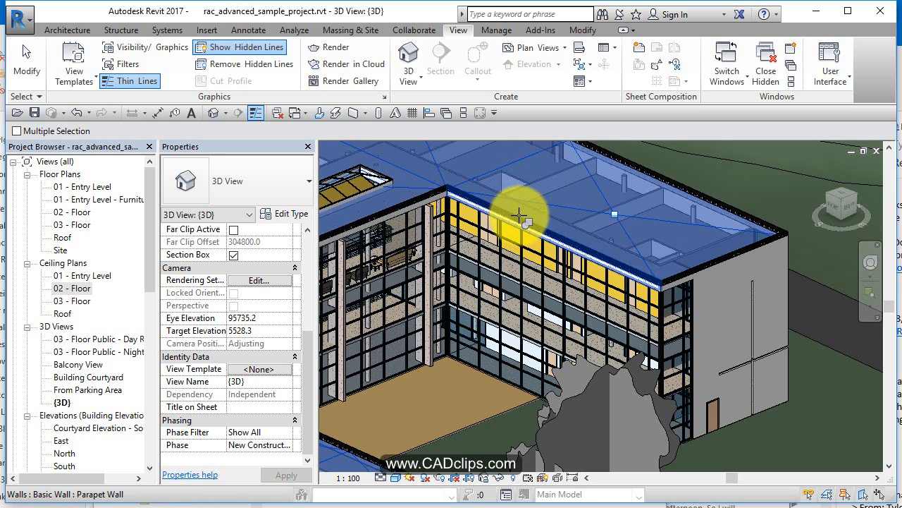
mouse_move(513, 239)
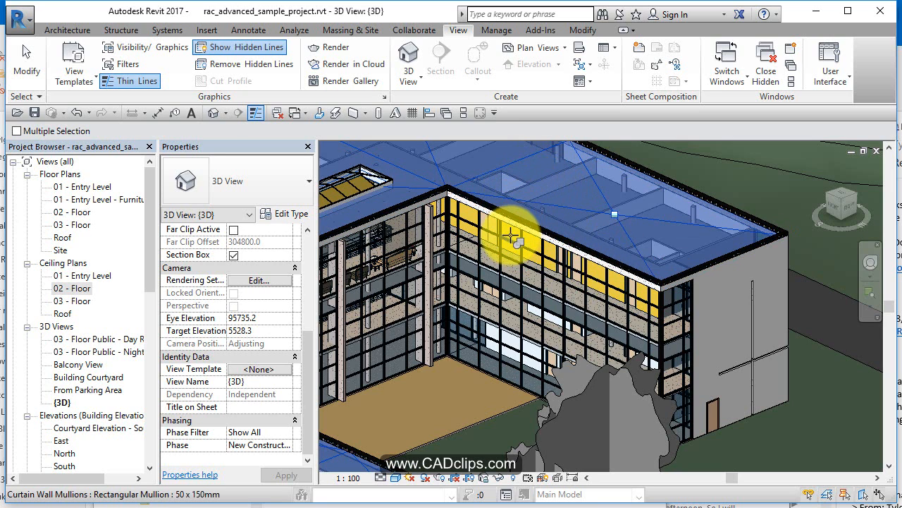
mouse_move(567, 268)
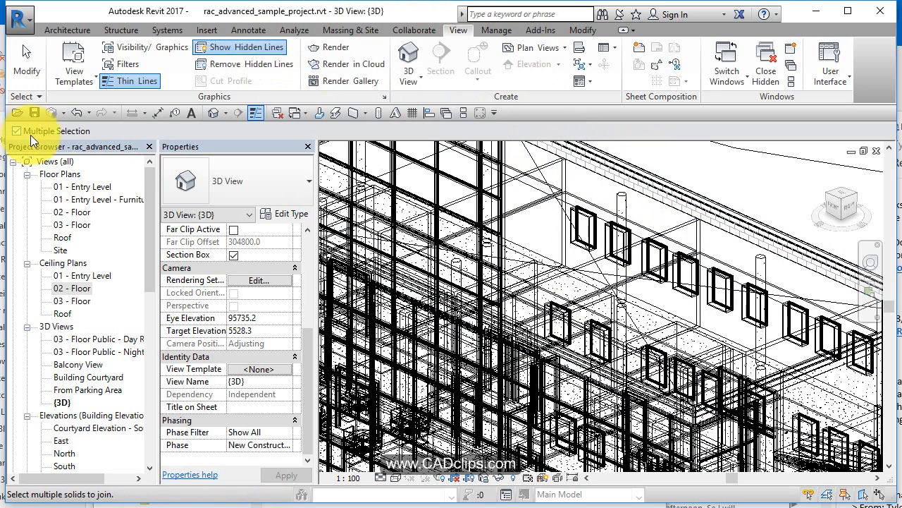
mouse_move(659, 236)
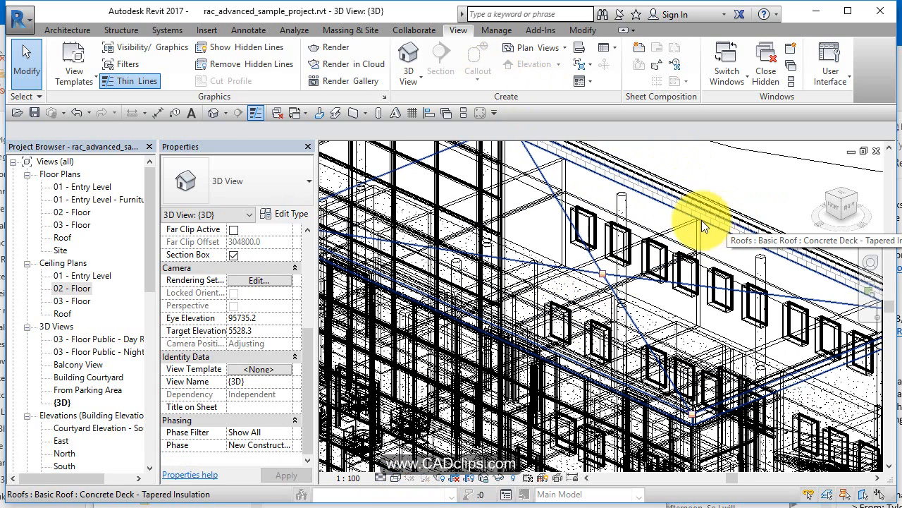
Select the roof in the wireframe view before restoring the Hidden Line style.
left_click(240, 47)
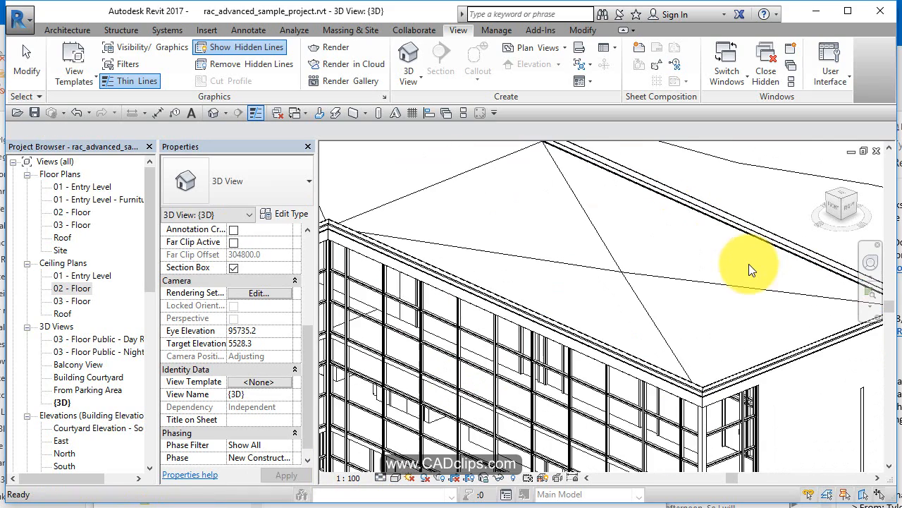
Pick the elements beneath the roof so their edges show as dashed hidden lines.
left_click(750, 269)
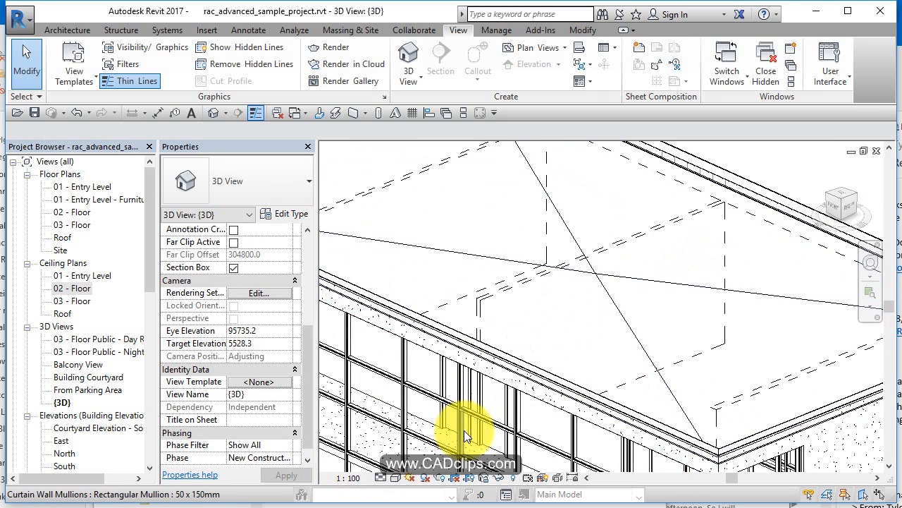
mouse_move(469, 434)
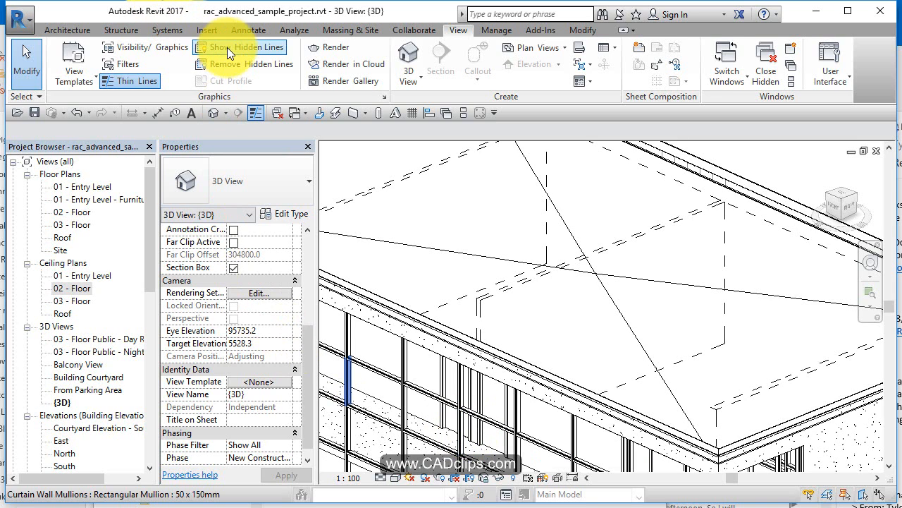
mouse_move(233, 47)
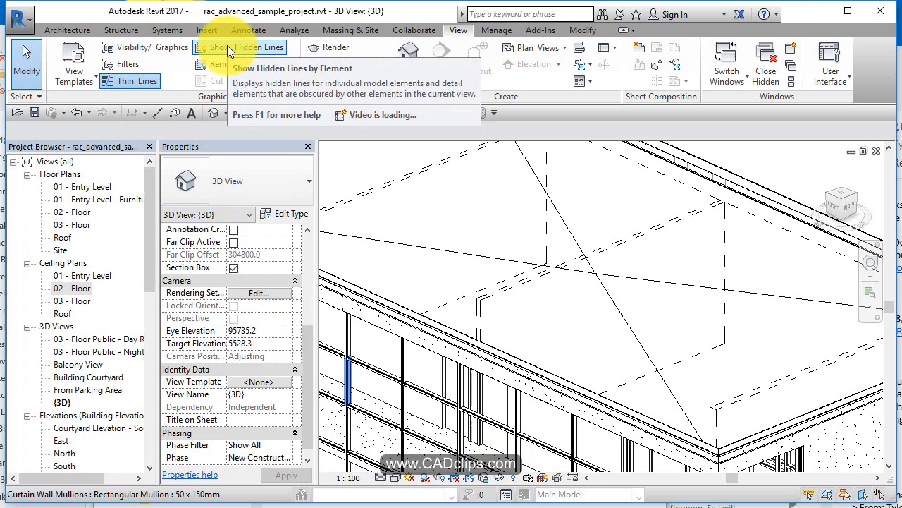
mouse_move(308, 47)
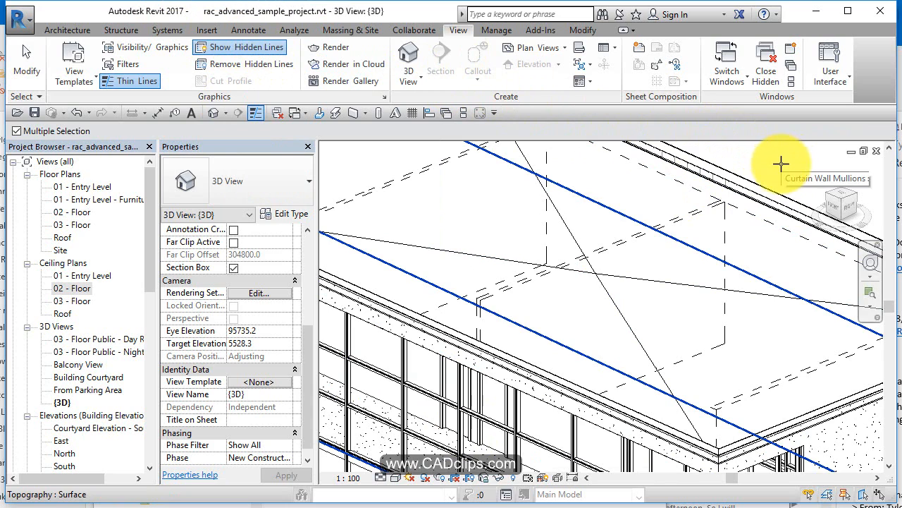
mouse_move(809, 163)
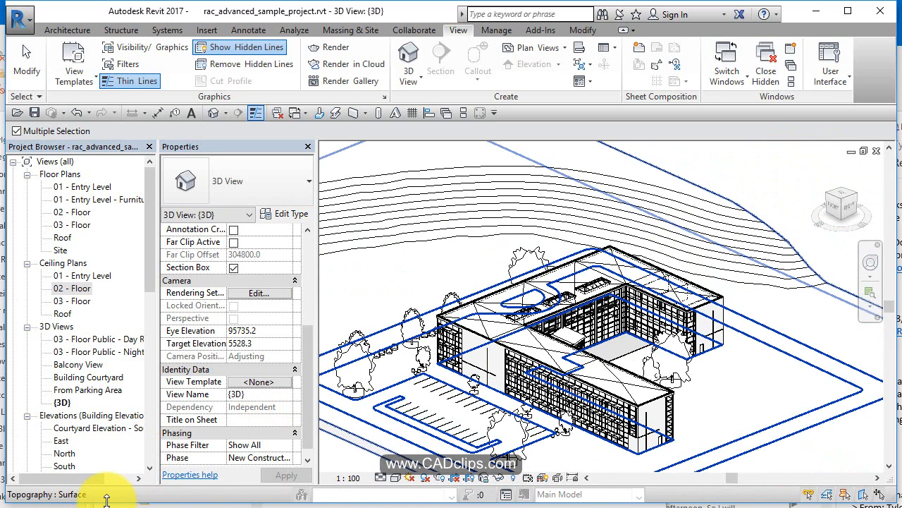
Pick the roofs over the whole building to reveal what they hide, then move to Manage.
left_click(608, 263)
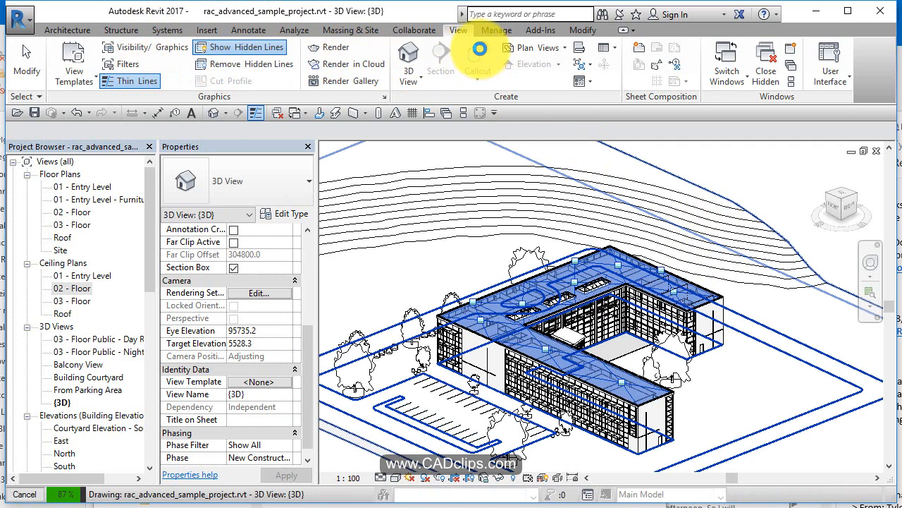
left_click(496, 30)
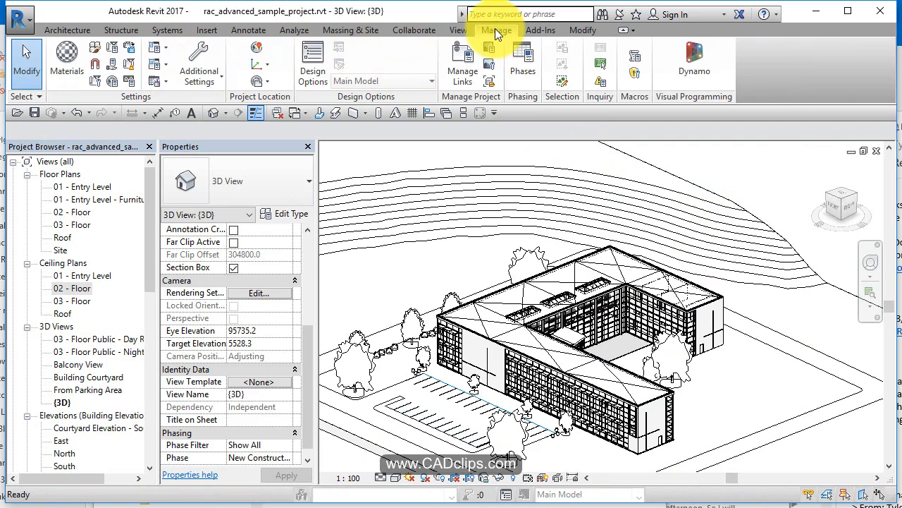
left_click(496, 29)
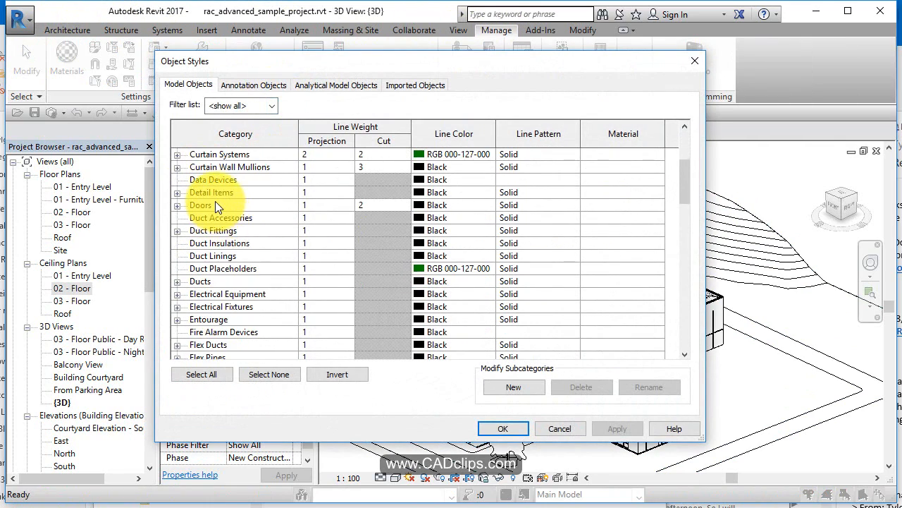
scroll("up", 3)
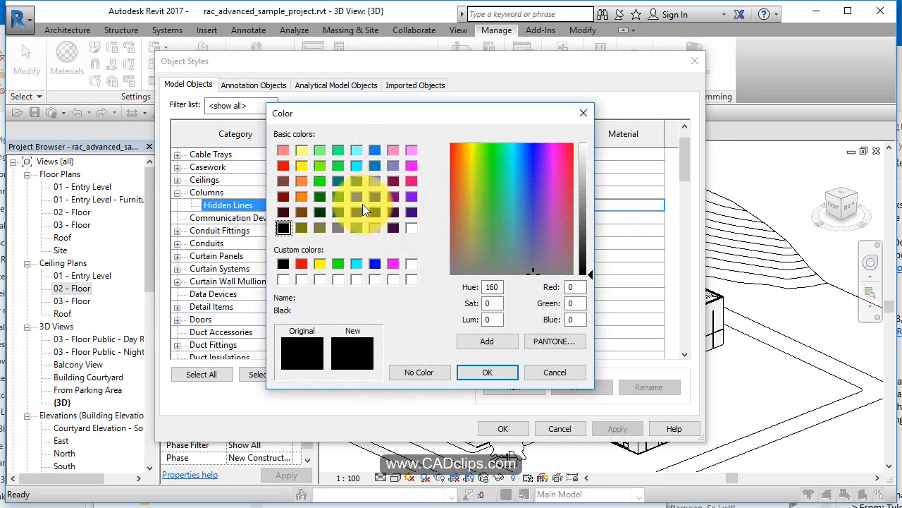
left_click(488, 372)
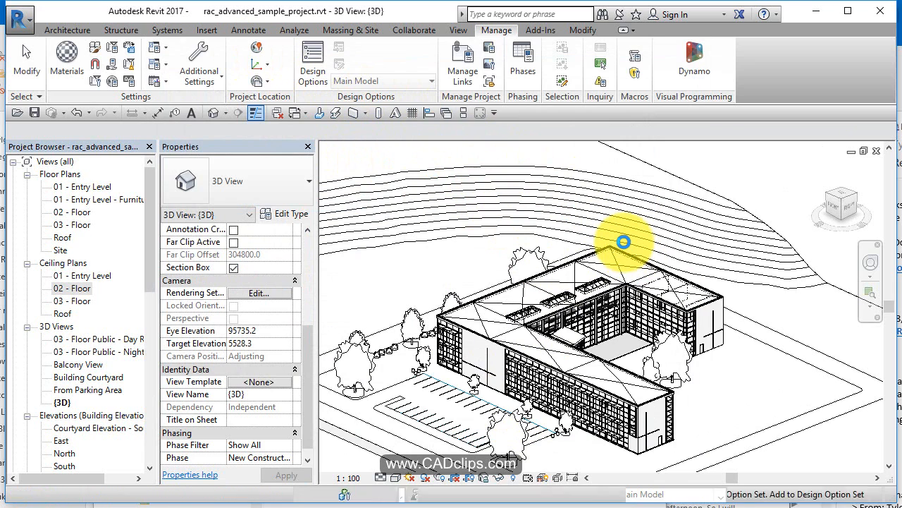
mouse_move(733, 173)
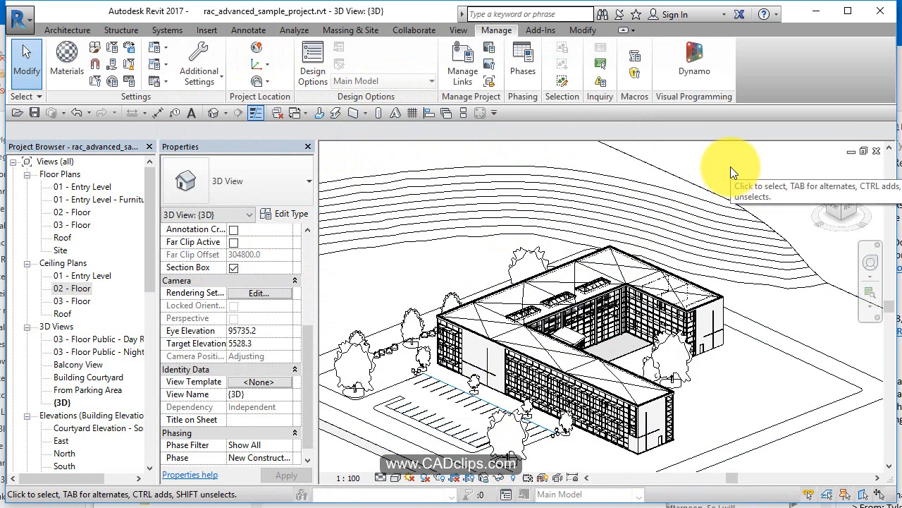